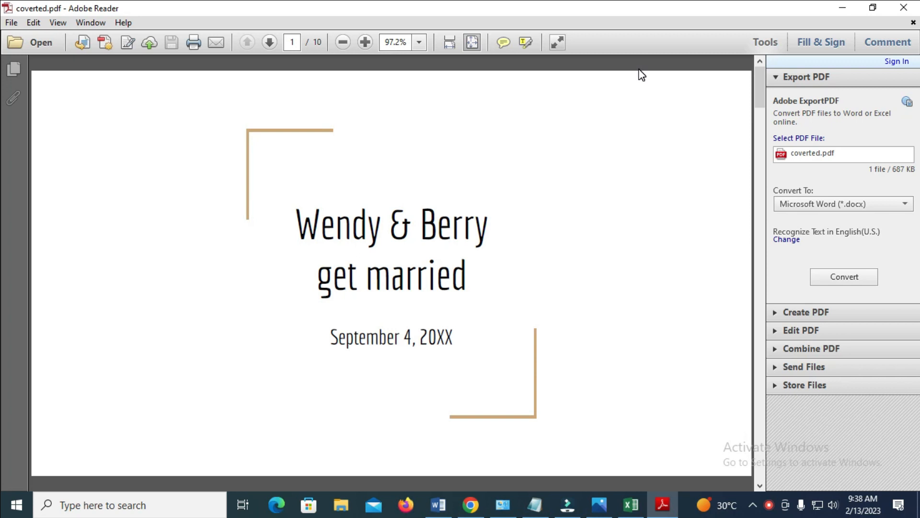
mouse_move(669, 80)
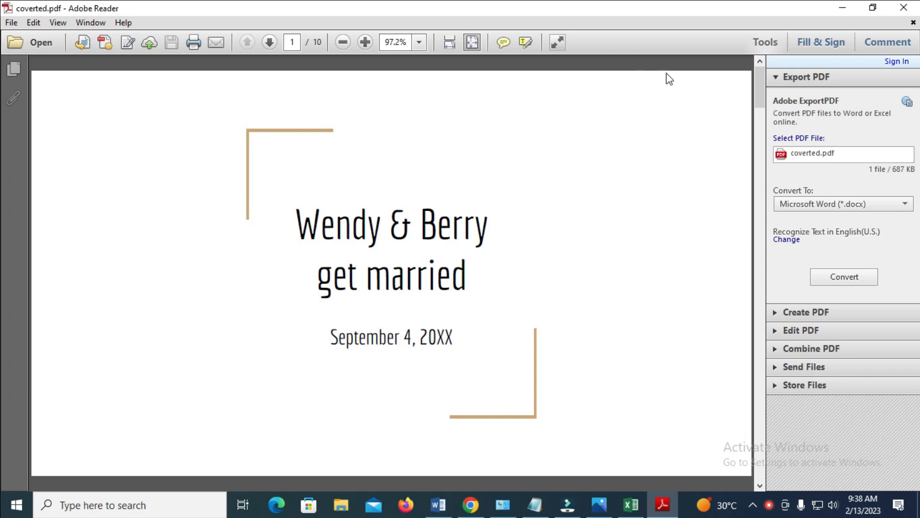
mouse_move(759, 95)
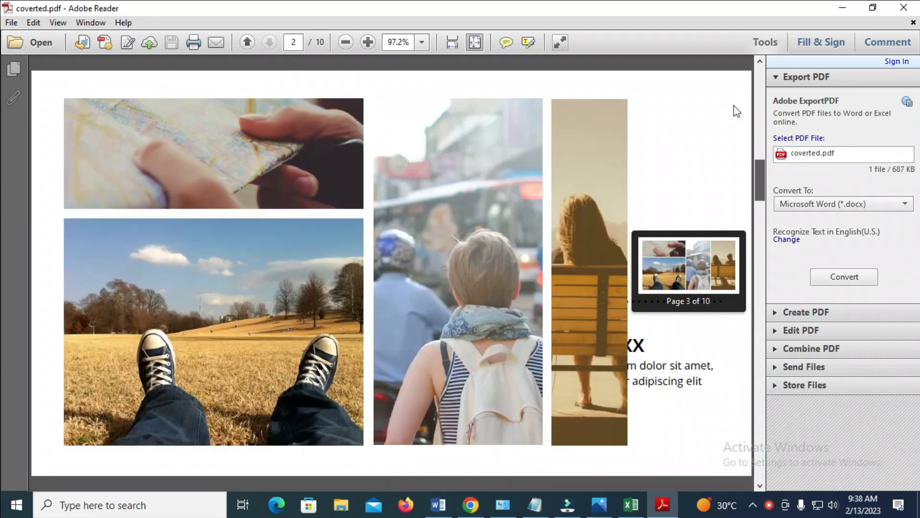
From the wedding title page, bring up Print and enable grayscale (black and white), keeping automatic orientation
left_click(247, 42)
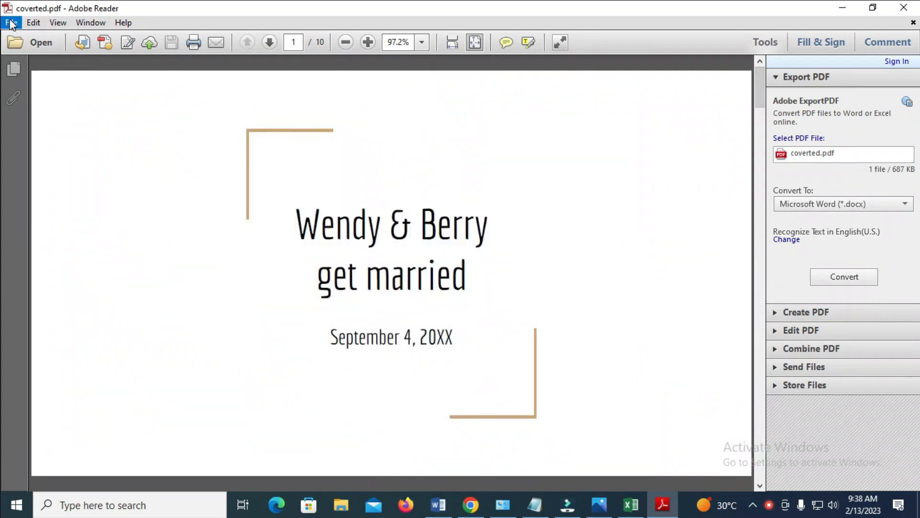
left_click(15, 22)
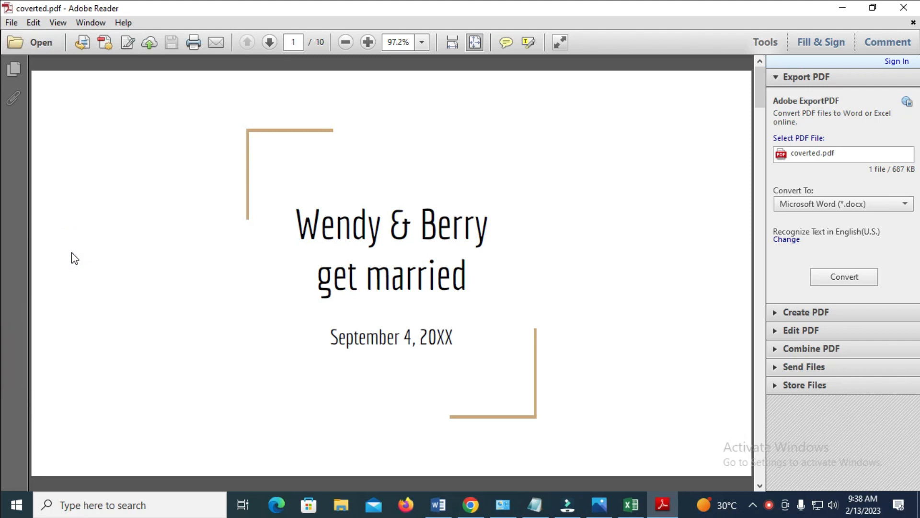
left_click(191, 43)
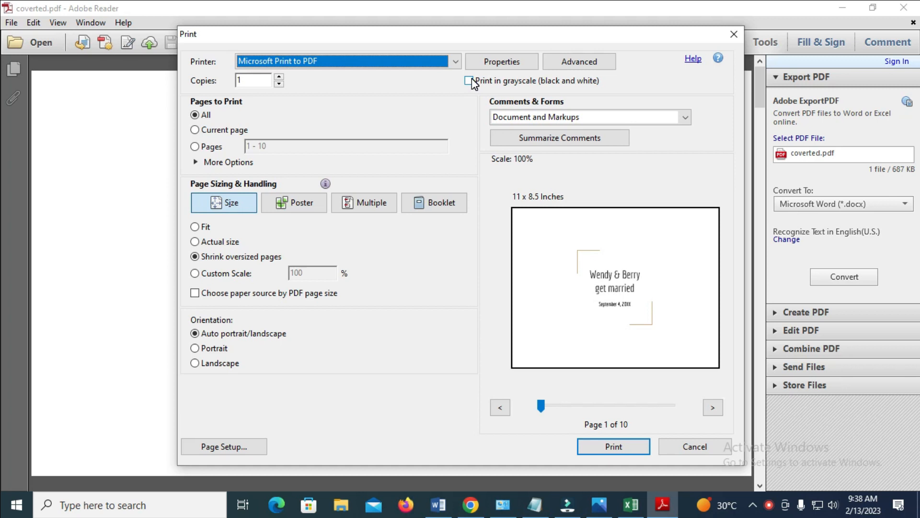
left_click(470, 80)
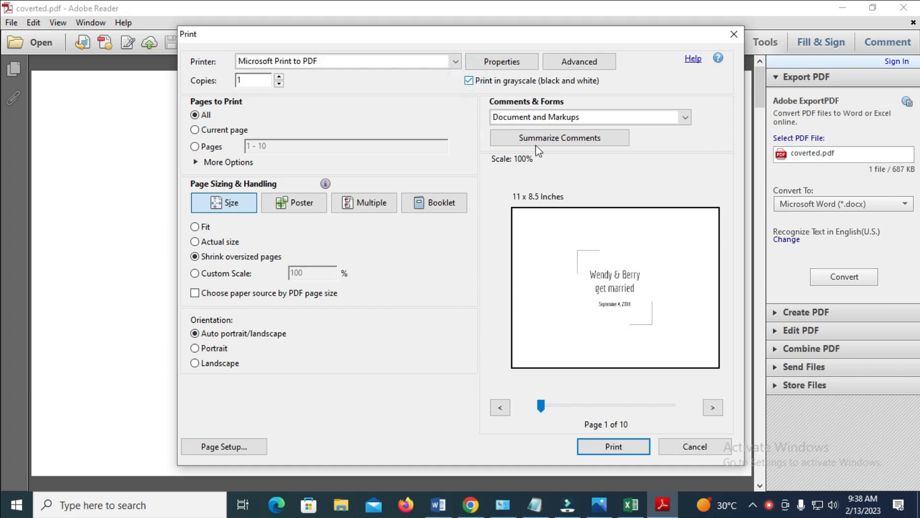
left_click(195, 363)
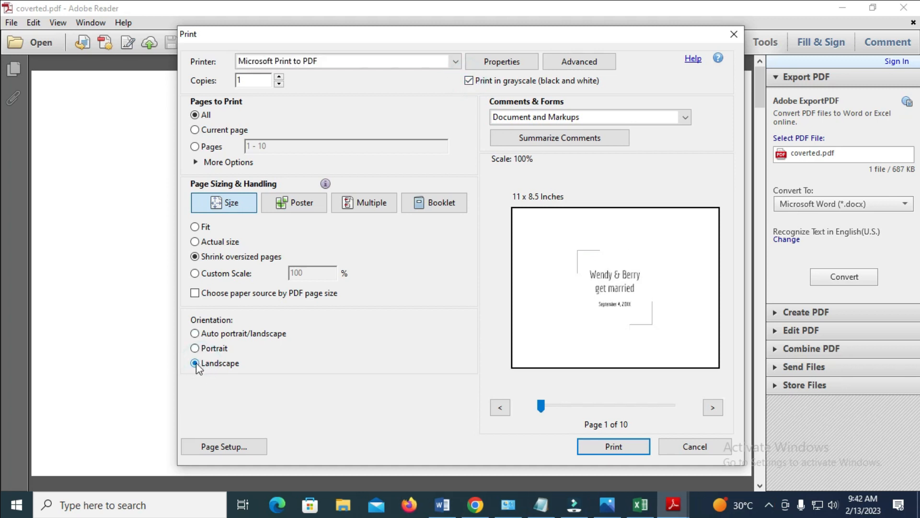
left_click(195, 334)
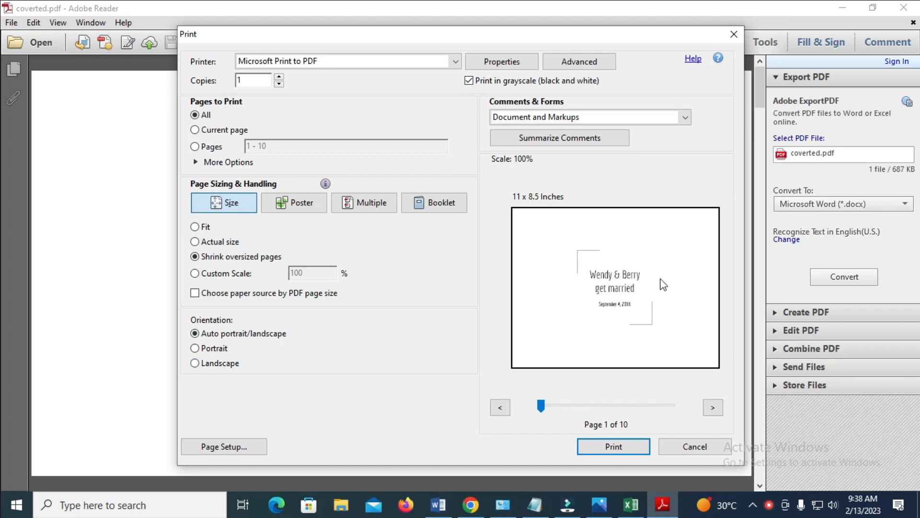
mouse_move(659, 318)
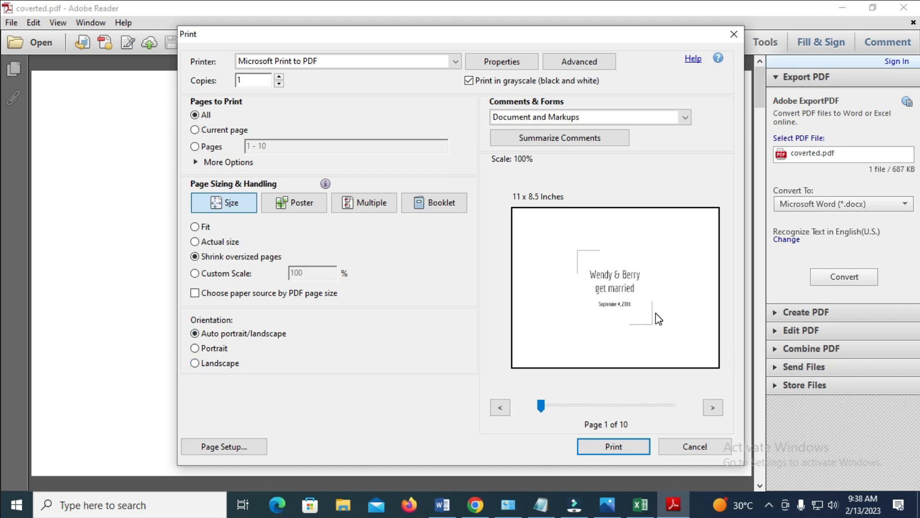
Page through the grayscale preview (pages 4, 6, 8) and return to page 1
left_click_drag(540, 405, 556, 406)
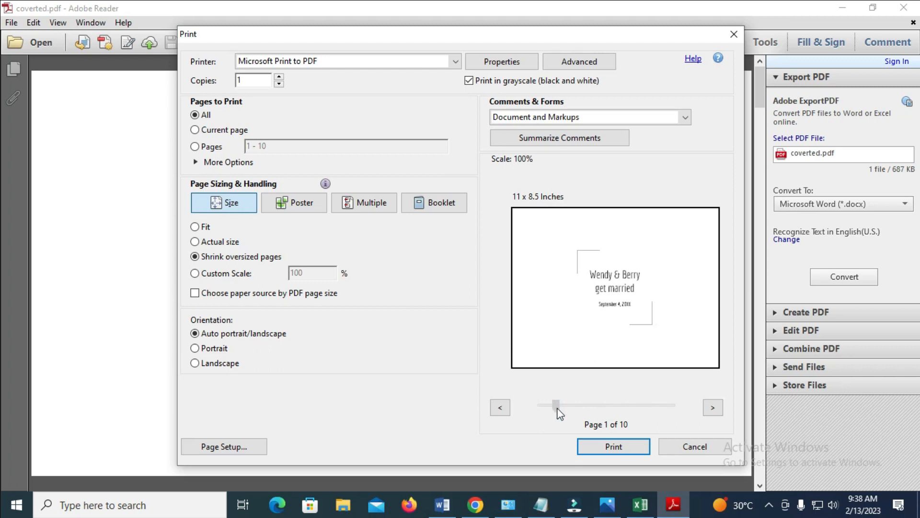
left_click_drag(556, 404, 584, 405)
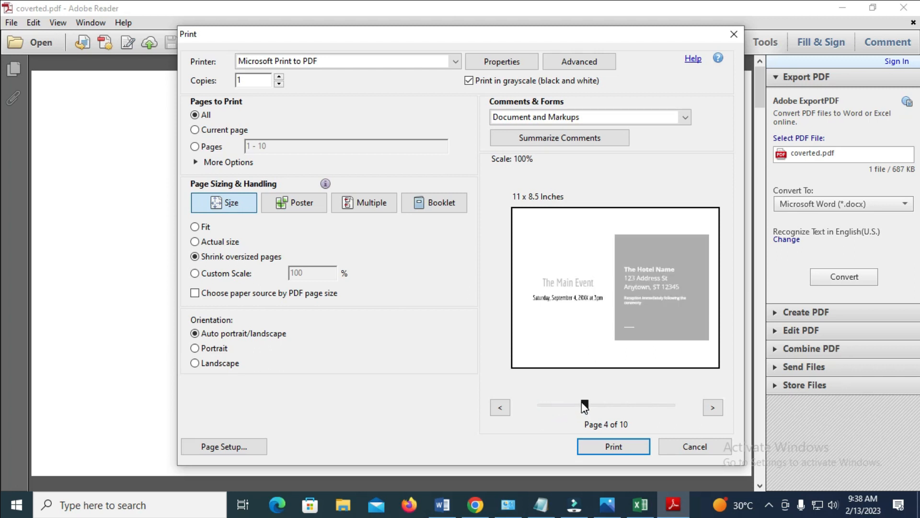
left_click_drag(585, 404, 613, 404)
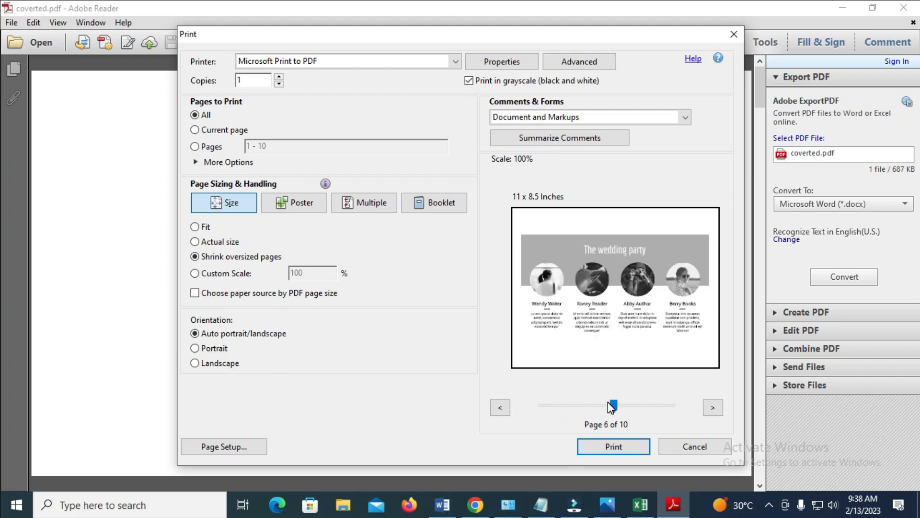
left_click_drag(612, 405, 645, 404)
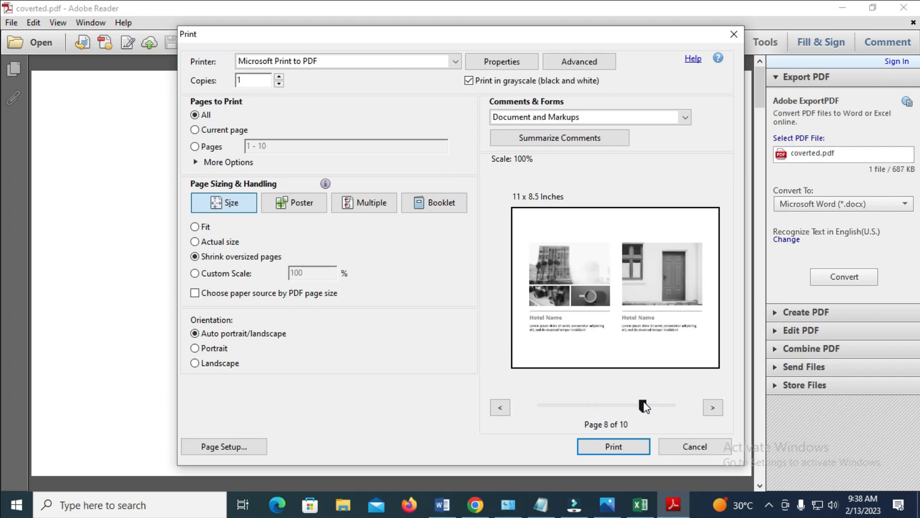
left_click_drag(643, 404, 540, 404)
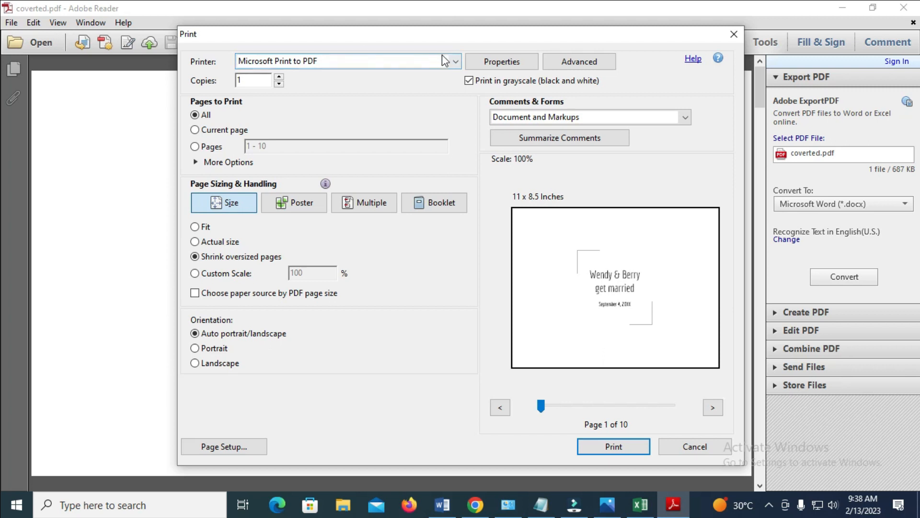
Keep Microsoft Print to PDF as the printer and send all pages to grayscale PDF printing
left_click(455, 62)
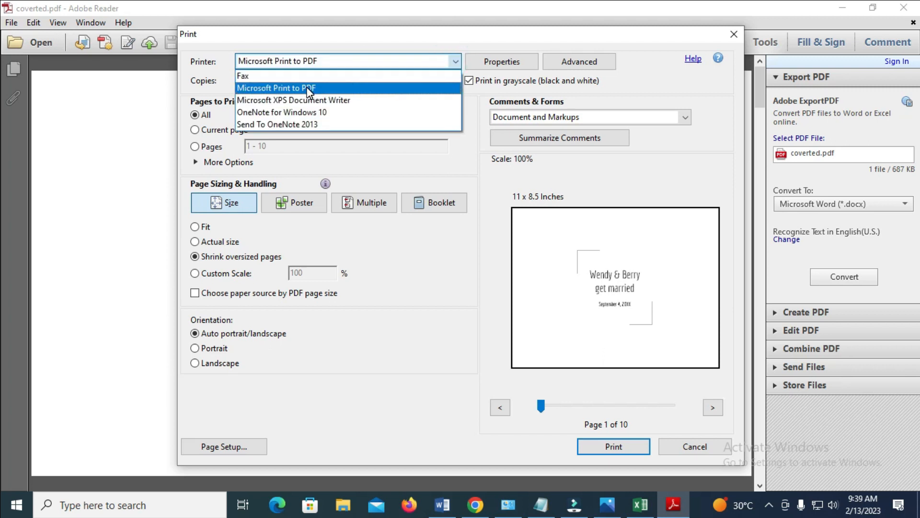
left_click(277, 88)
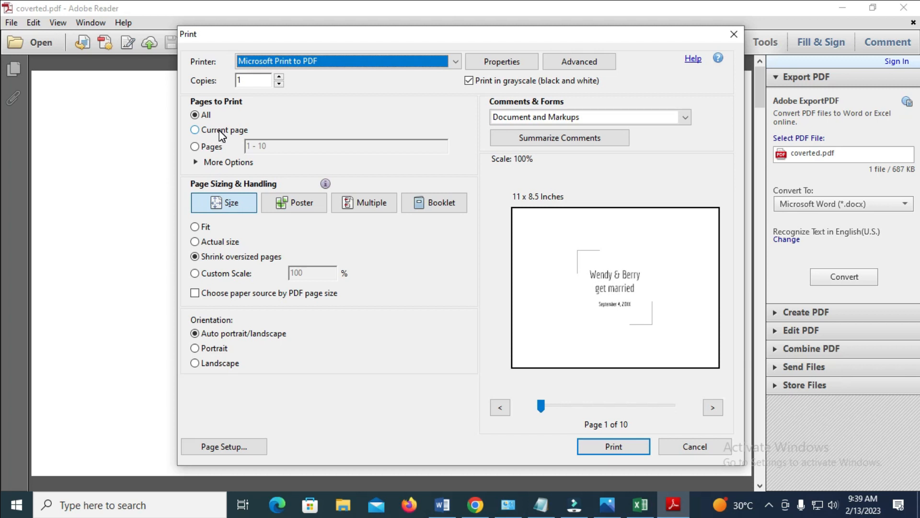
left_click(194, 115)
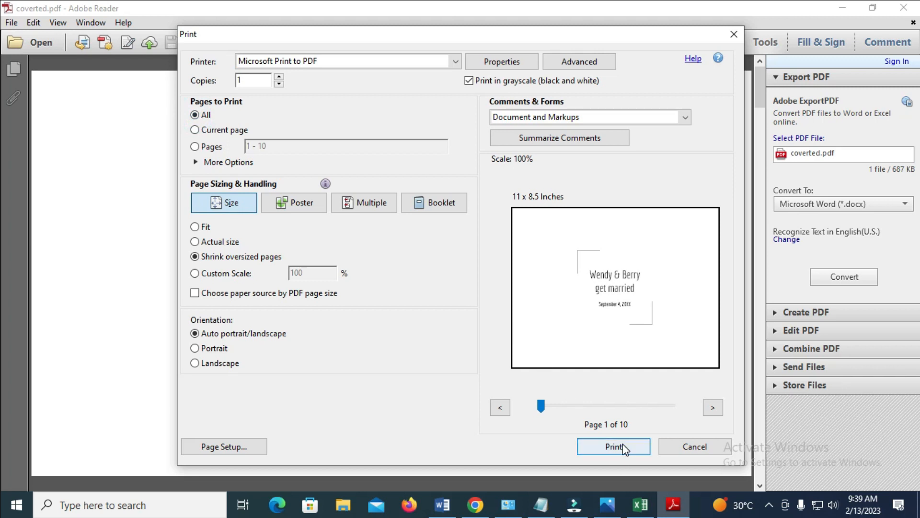
left_click(614, 446)
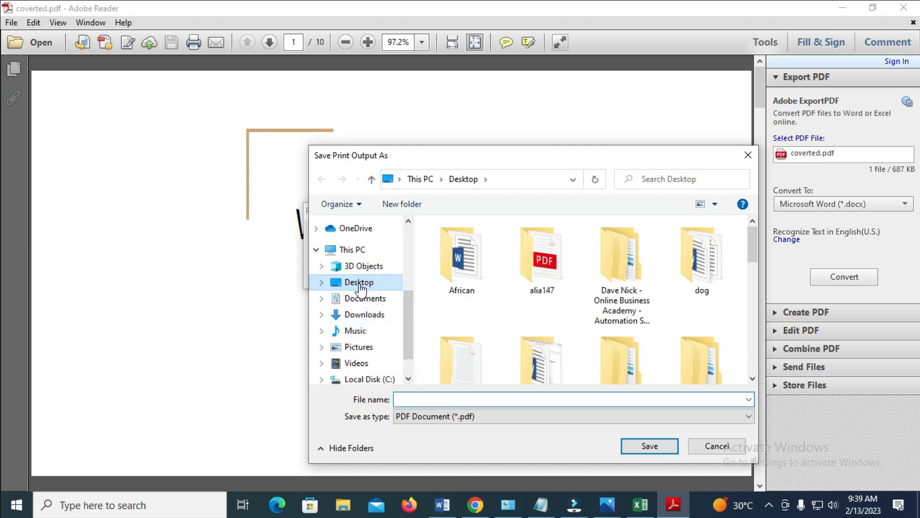
Save the grayscale output to the Desktop as 'the document'
left_click(422, 397)
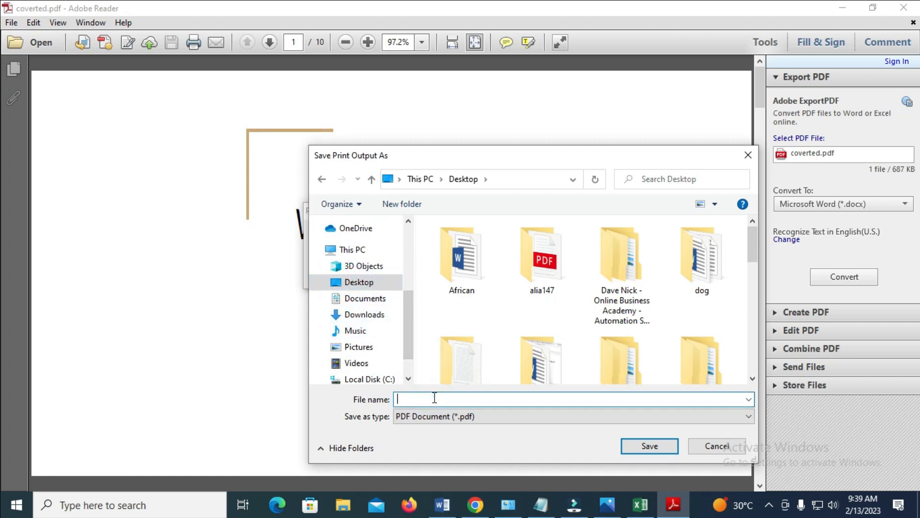
type("t")
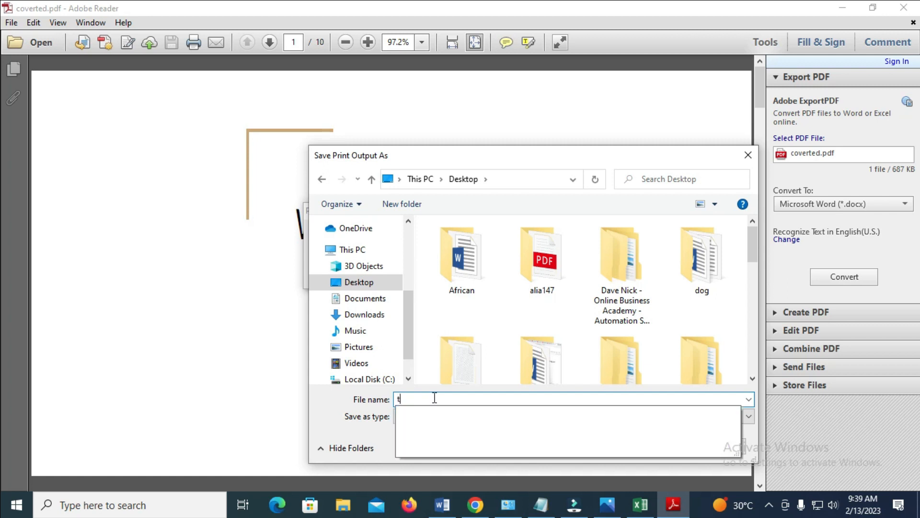
type("he document")
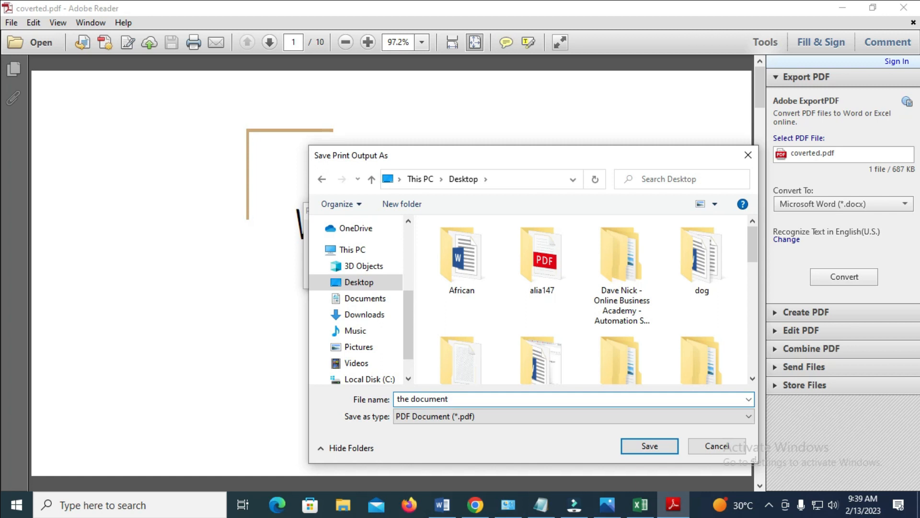
left_click(650, 446)
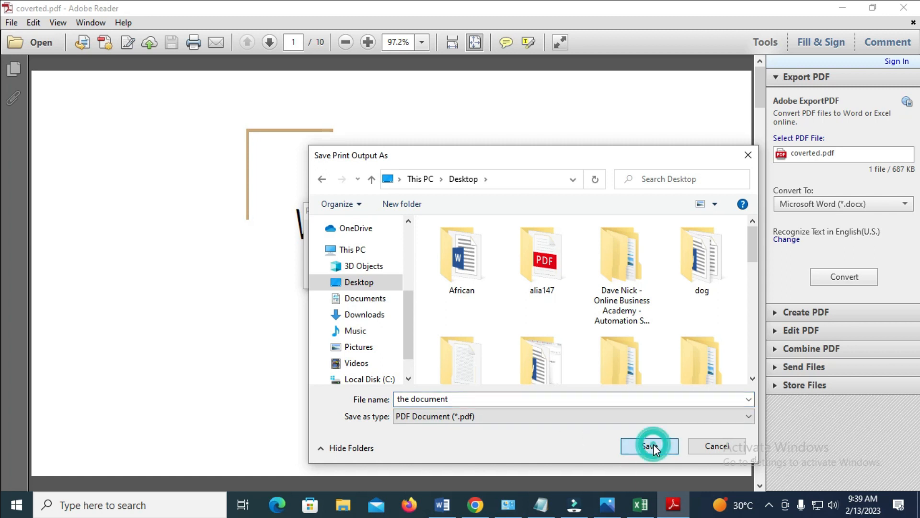
left_click(650, 446)
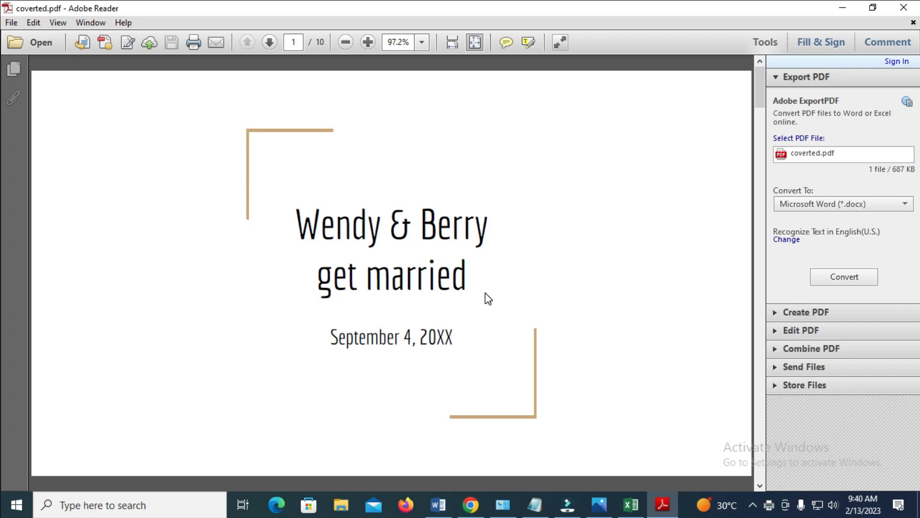
mouse_move(813, 18)
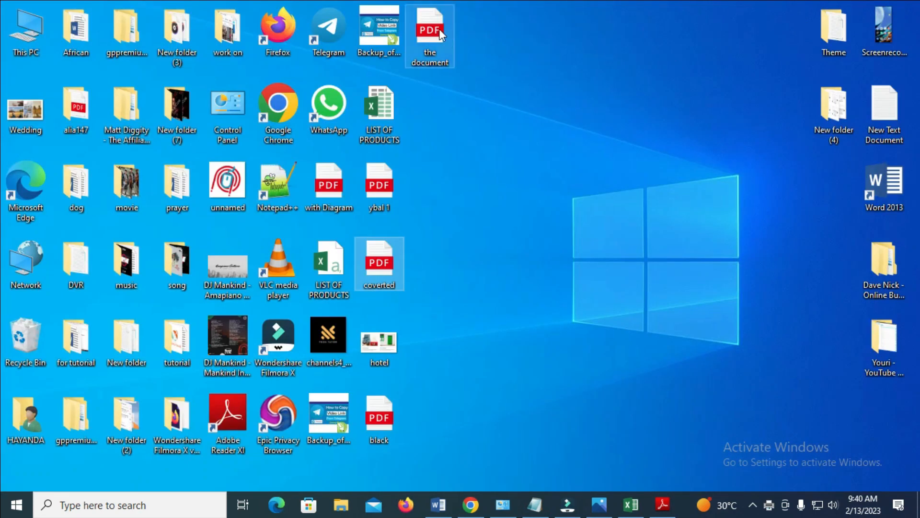
mouse_move(432, 27)
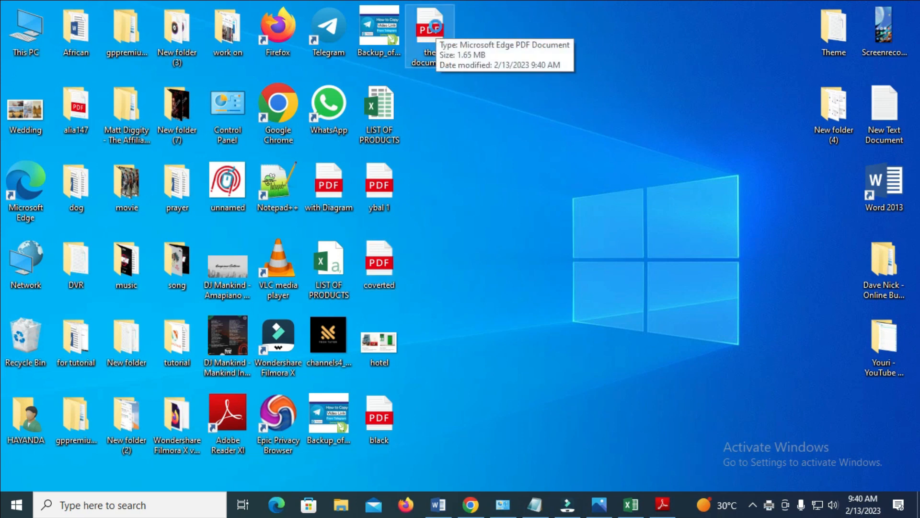
Open 'the document' from the desktop with Adobe Reader via Open with
right_click(430, 24)
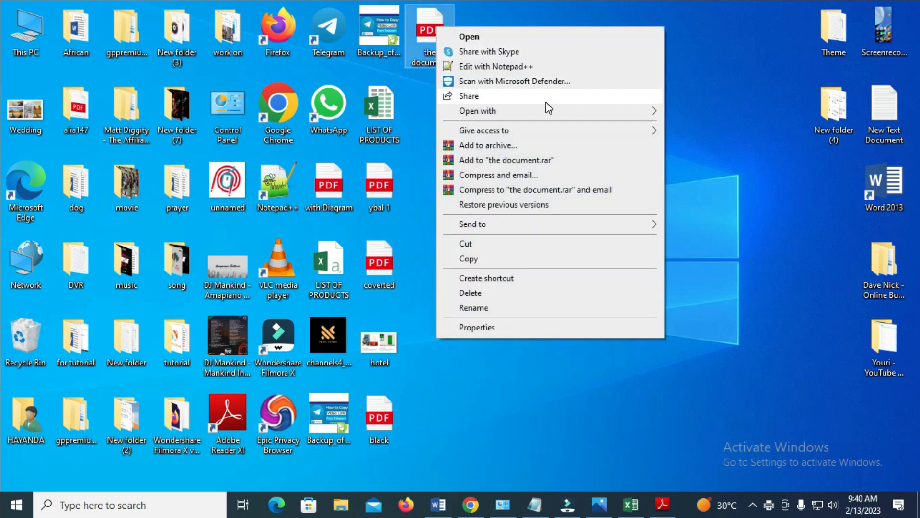
left_click(478, 111)
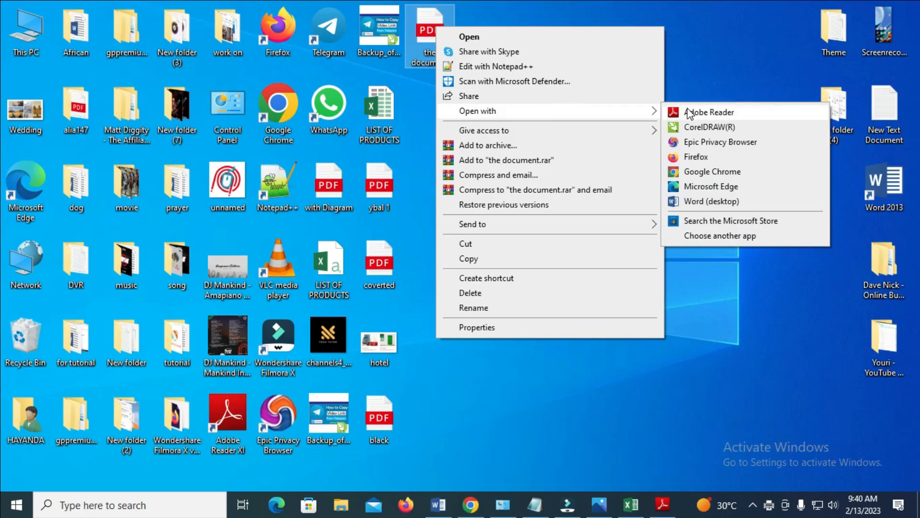
left_click(709, 112)
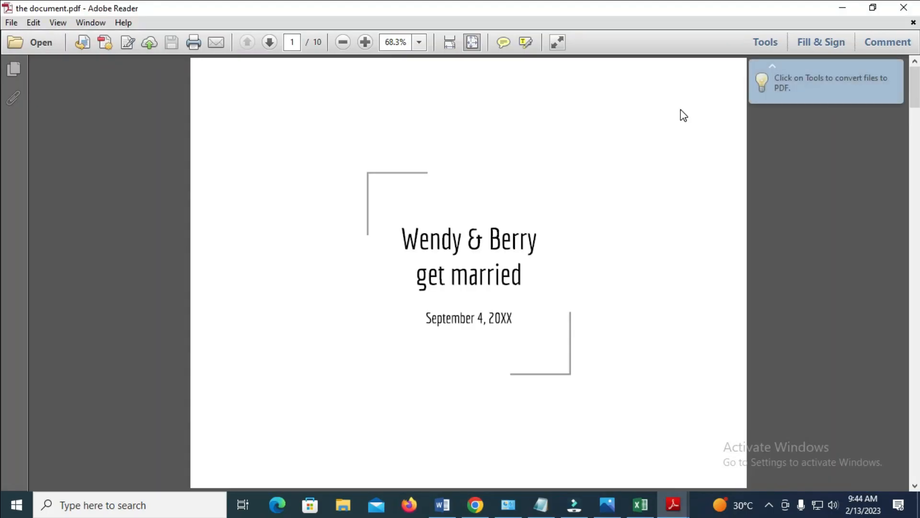
left_click(364, 41)
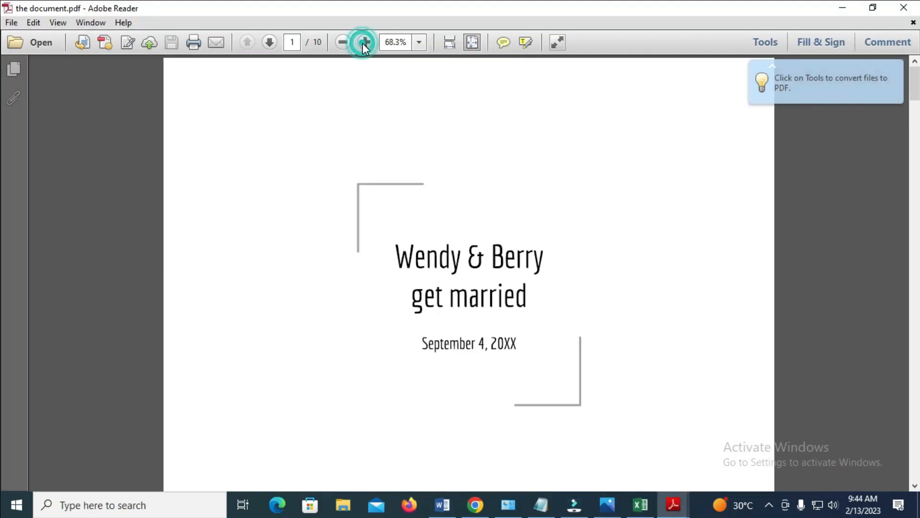
left_click(364, 41)
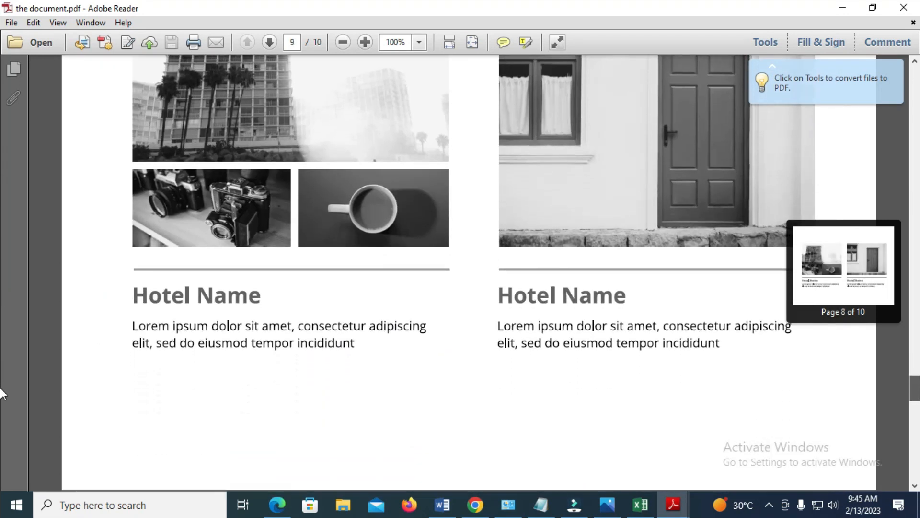
left_click(268, 43)
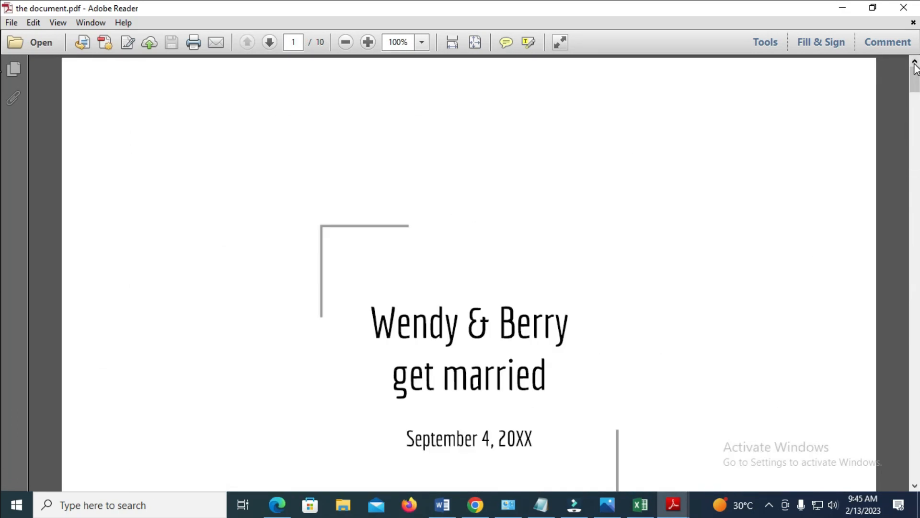
mouse_move(620, 429)
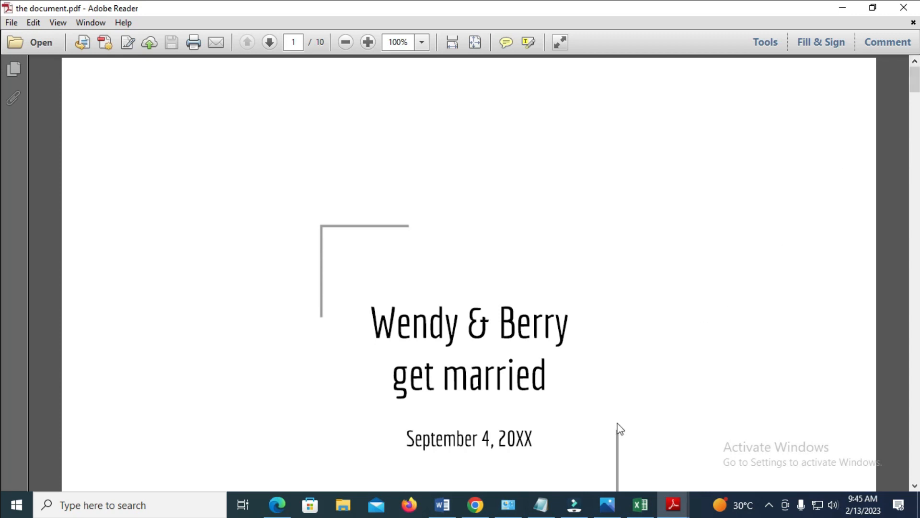